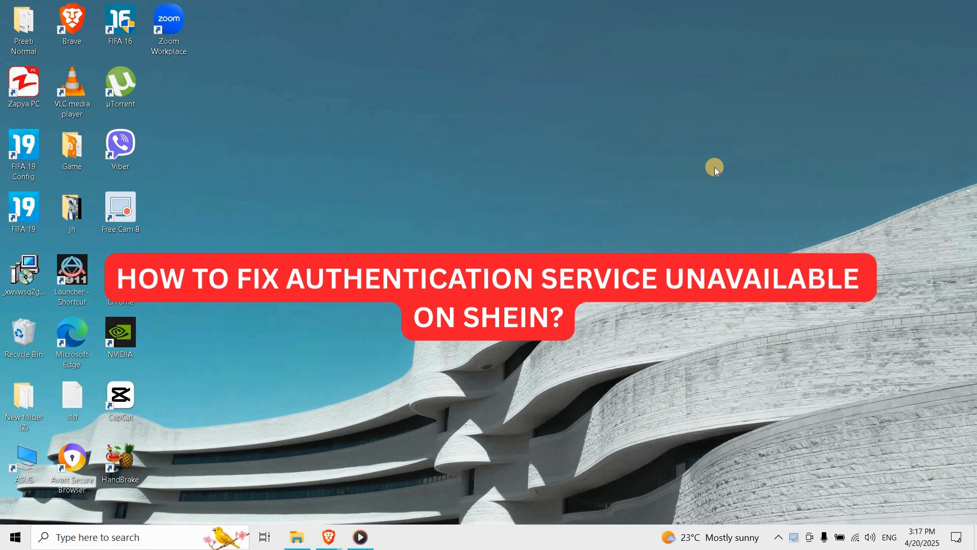
mouse_move(715, 170)
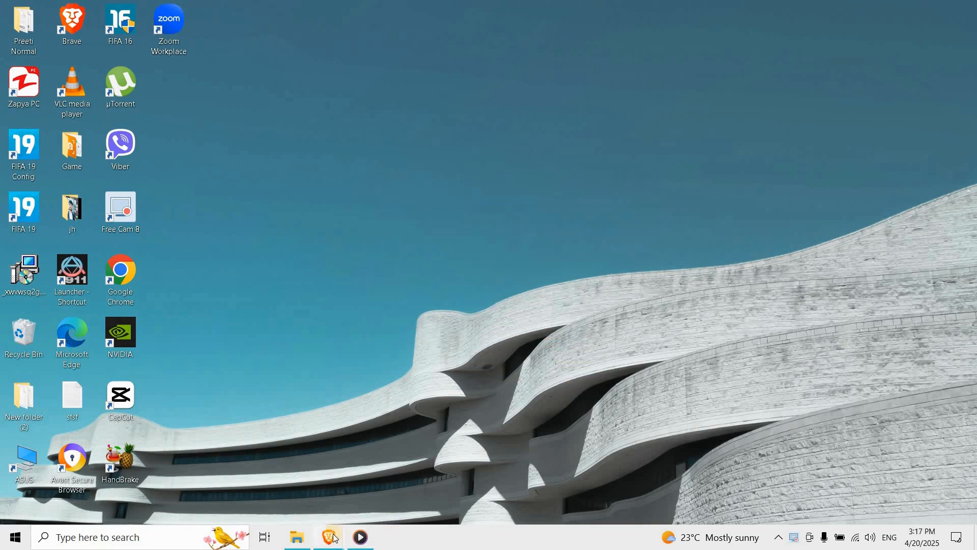
- Bring the Brave window with the SHEIN home page forward and open Brave's hamburger menu
click(328, 537)
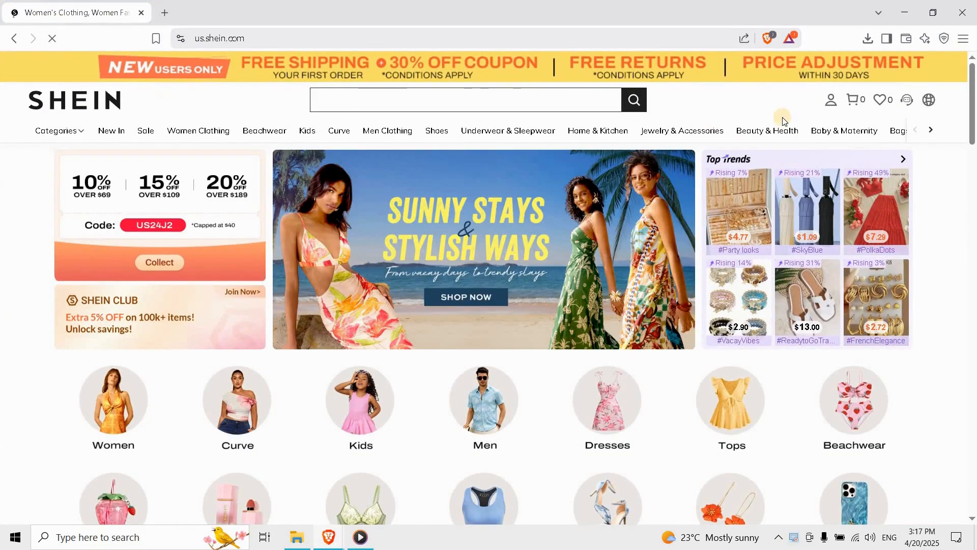
click(962, 39)
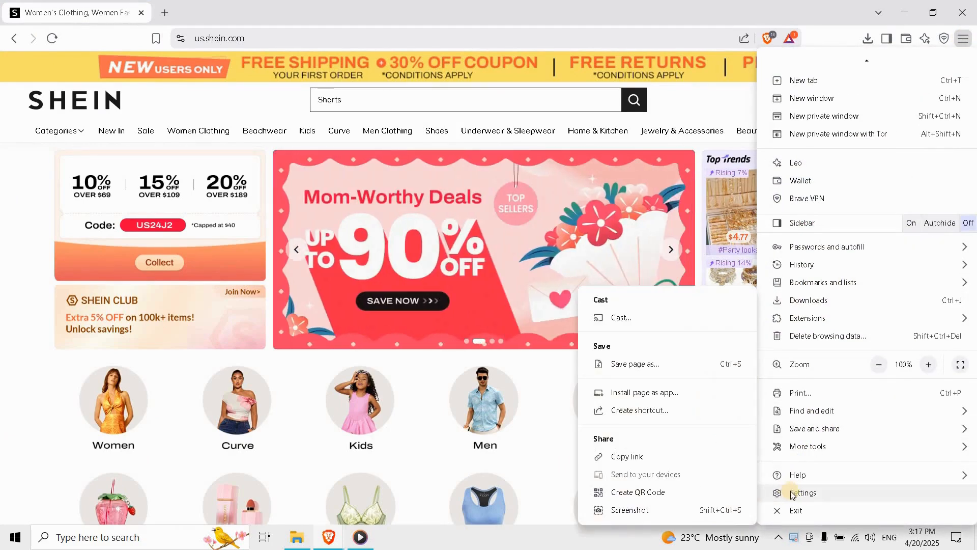
- Go to Brave Settings and show the Privacy and security section
click(803, 492)
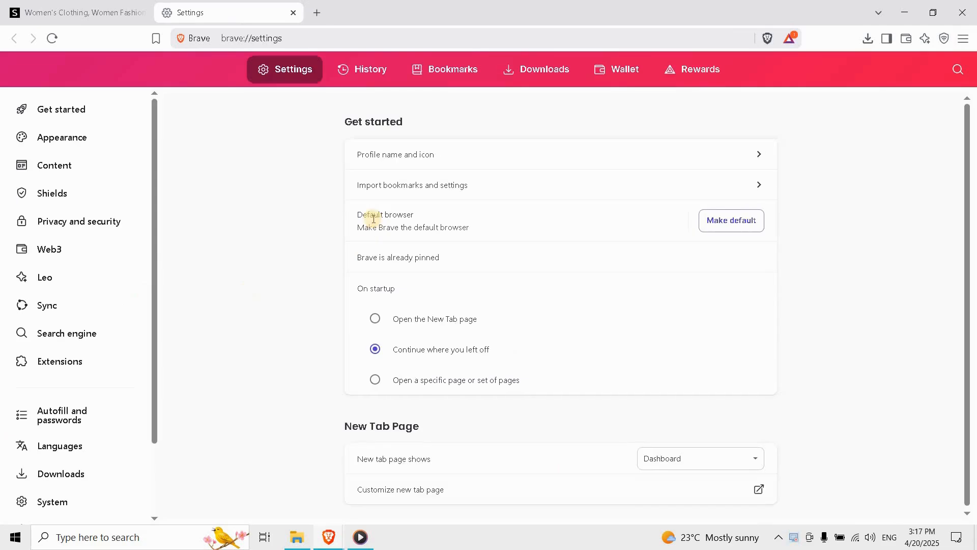
mouse_move(63, 324)
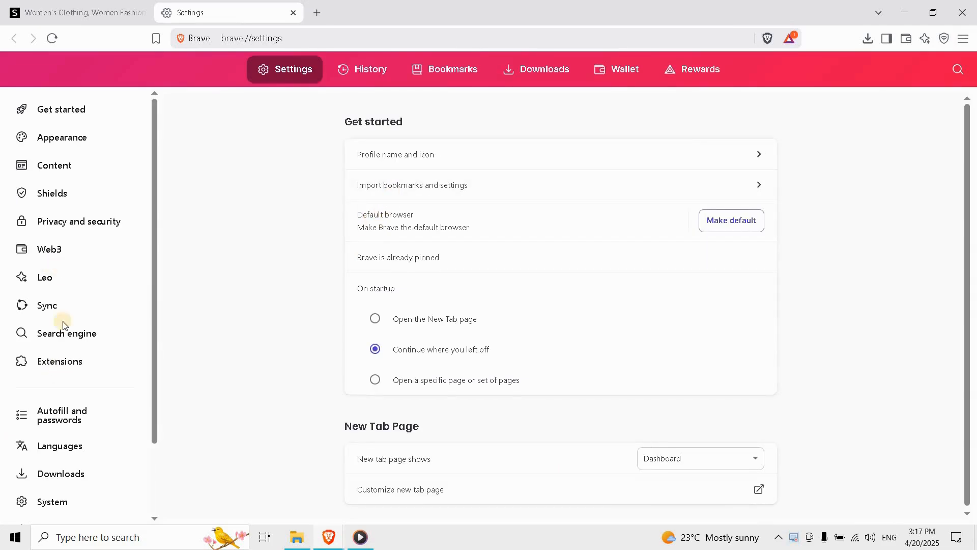
click(79, 222)
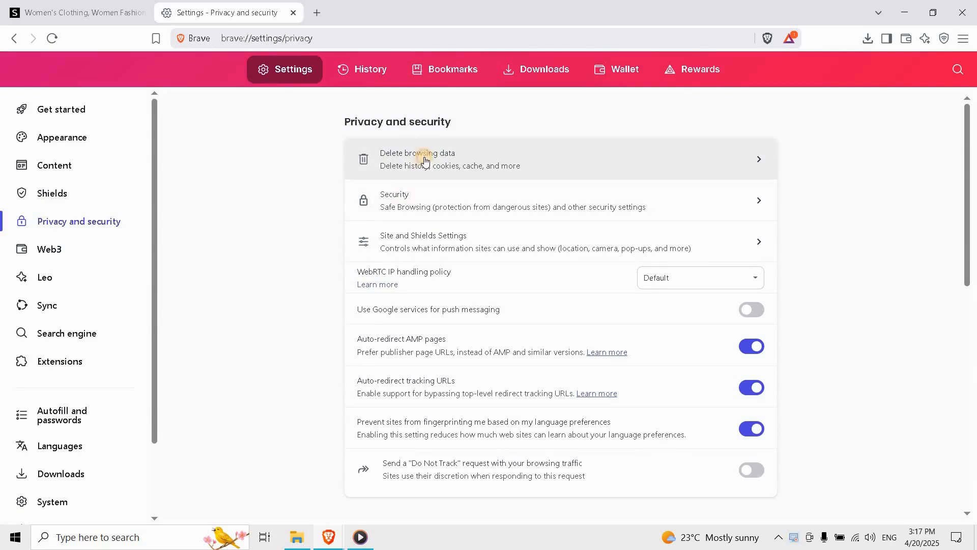
- Delete only cached images and files from the last hour, then reopen the menu on the SHEIN tab
click(425, 159)
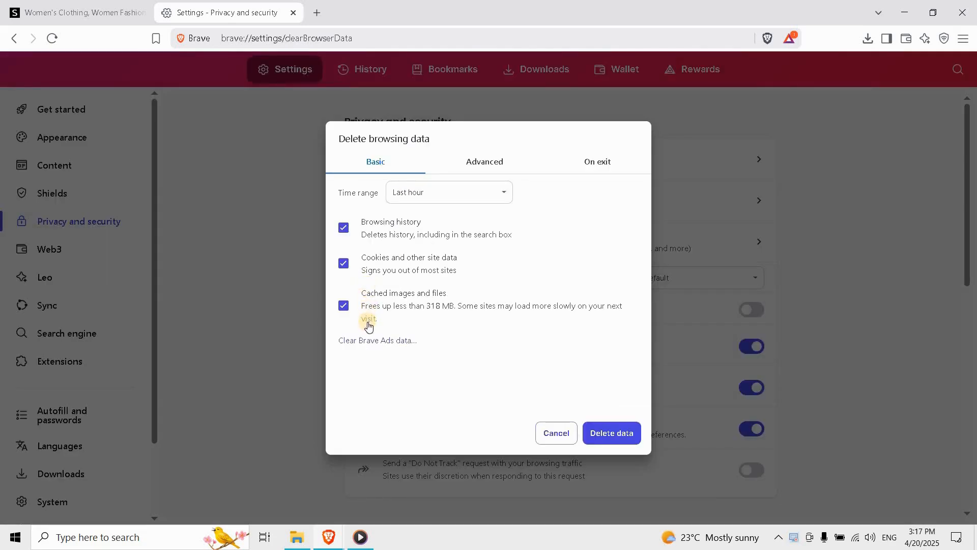
mouse_move(354, 295)
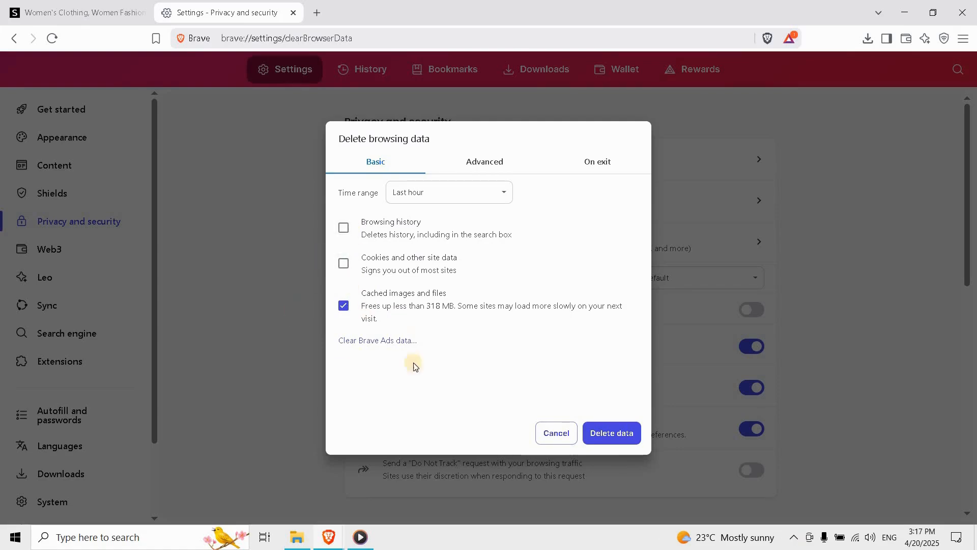
click(612, 432)
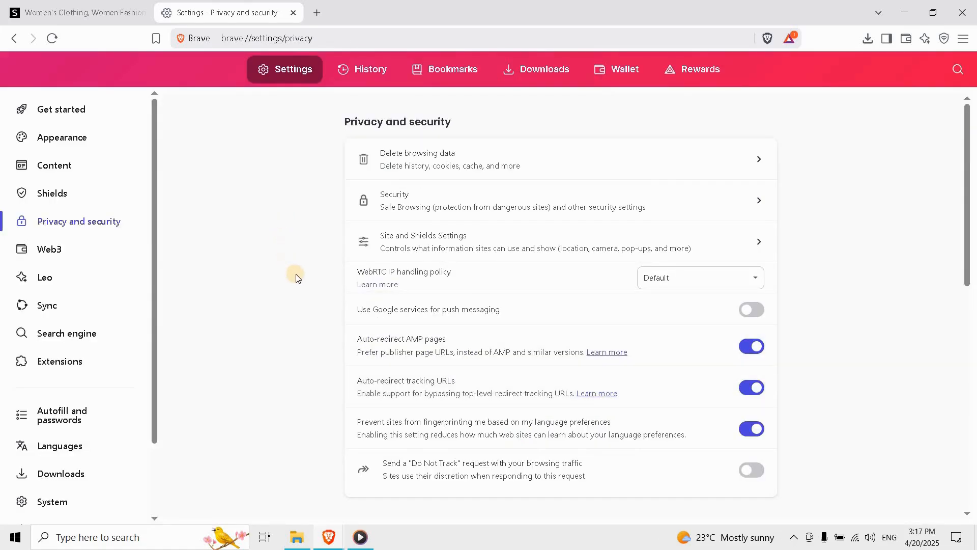
mouse_move(175, 228)
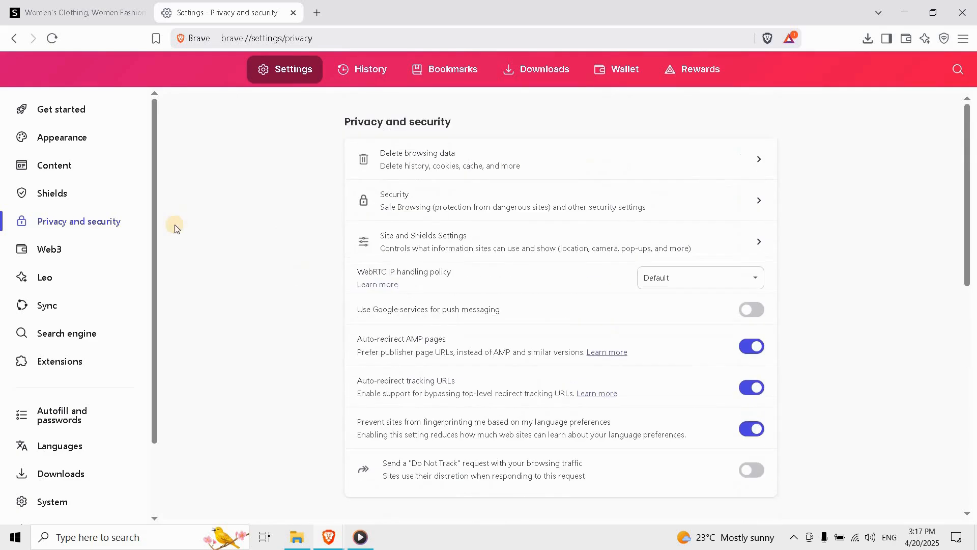
click(76, 13)
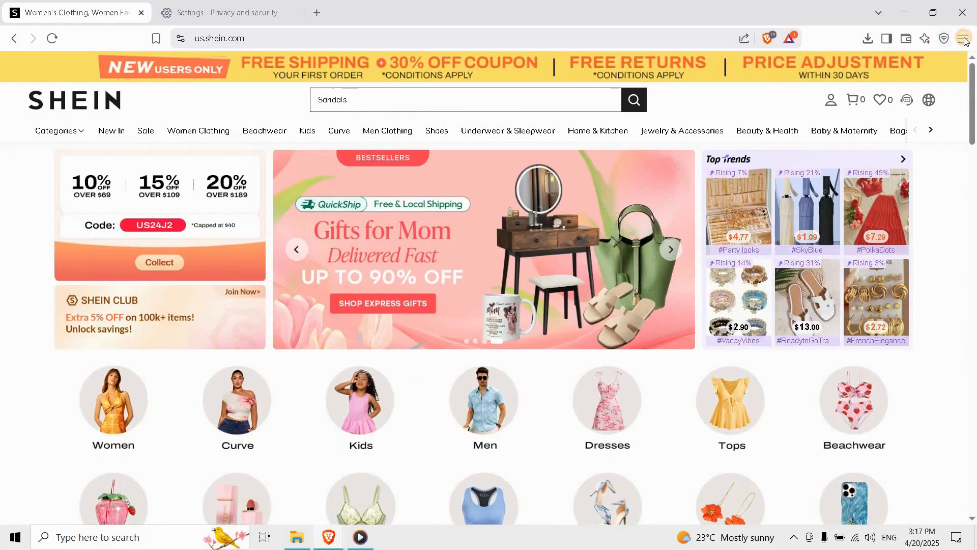
click(974, 38)
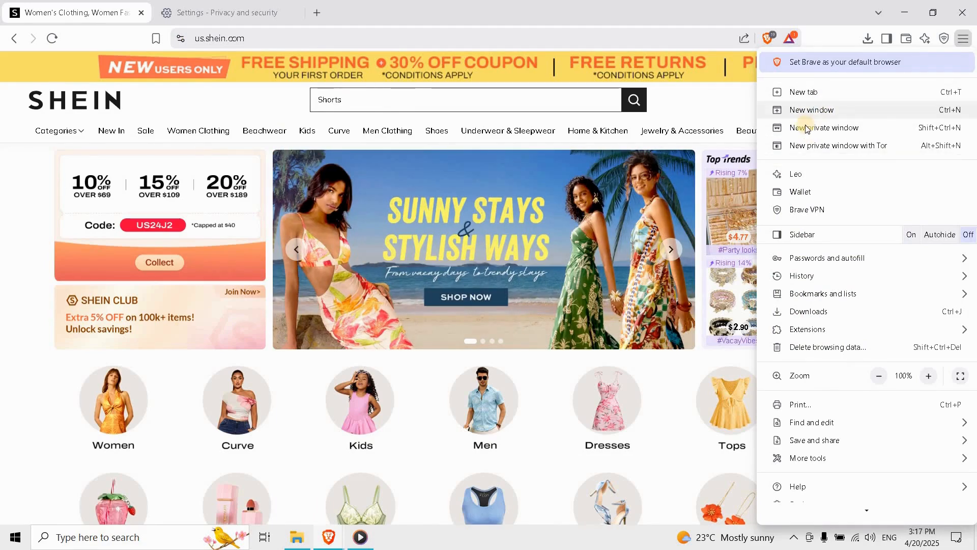
- Open a new private window, enter 'shein' in its address bar, and dismiss the suggestions
click(826, 127)
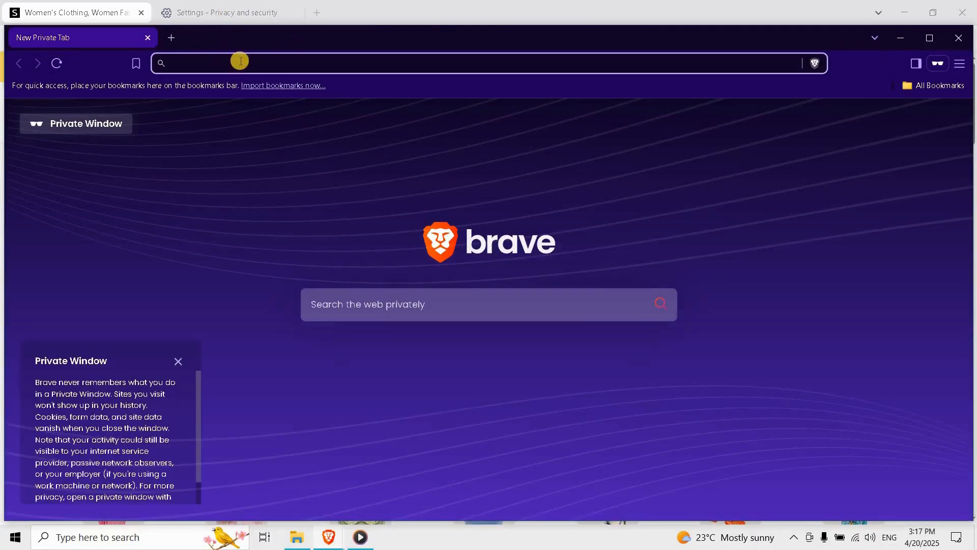
text(shein)
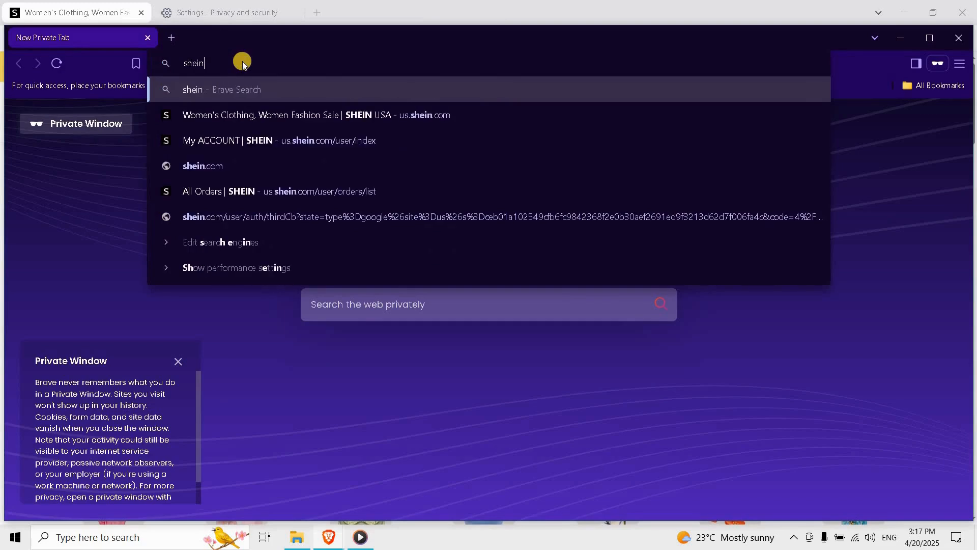
click(568, 67)
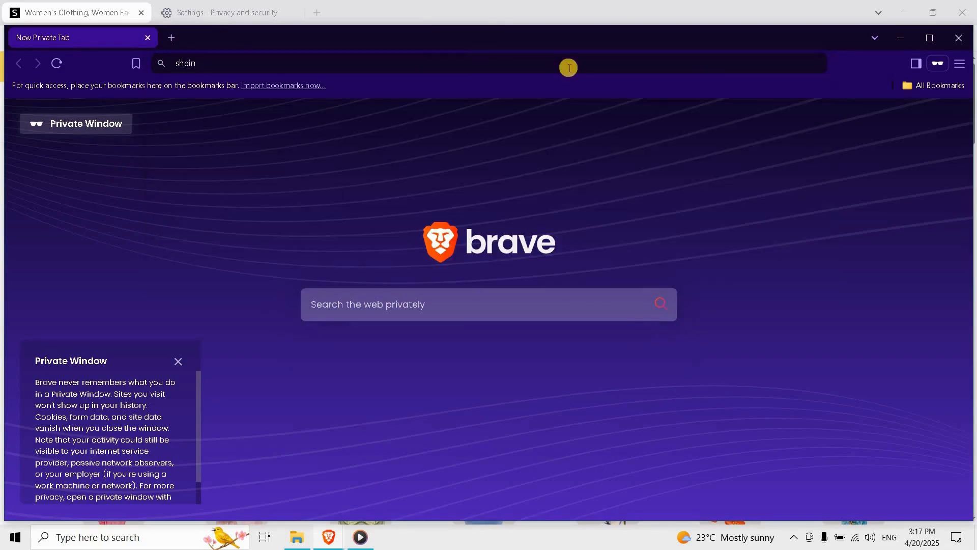